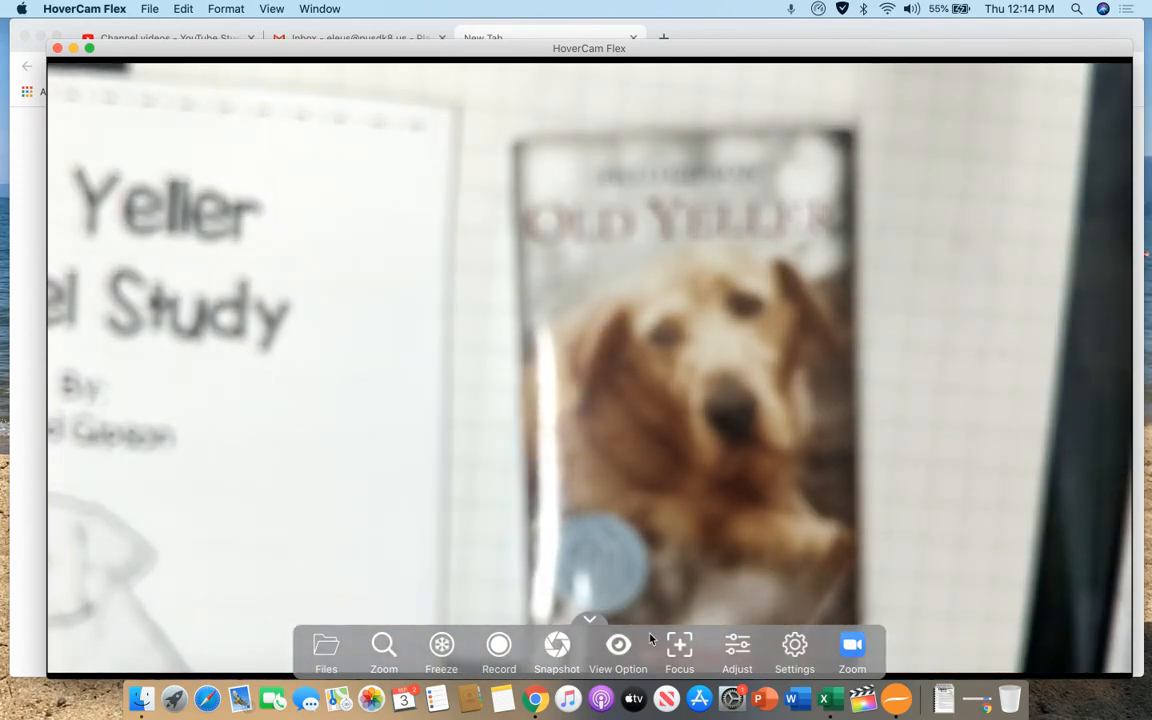
Step: Keep the live view on the Old Yeller book and packet, bringing the blank questions into view
{"action": "left_click", "coordinate": [680, 664]}
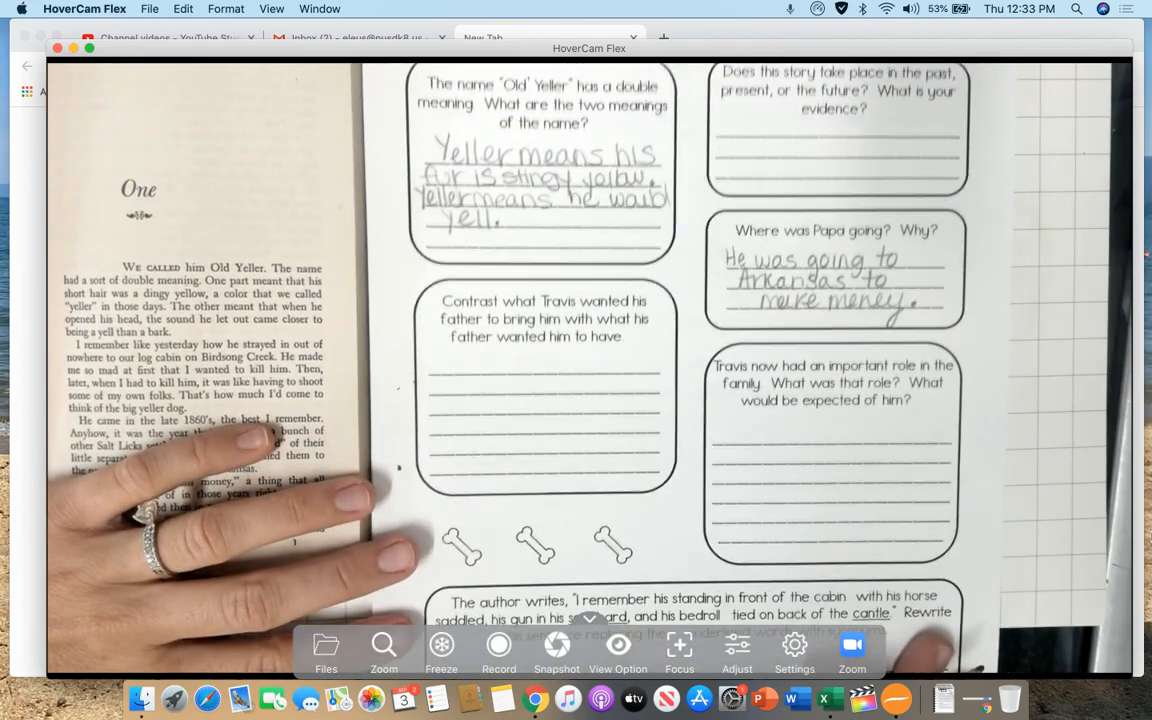
{"action": "scroll", "scroll_direction": "down", "scroll_amount": 3}
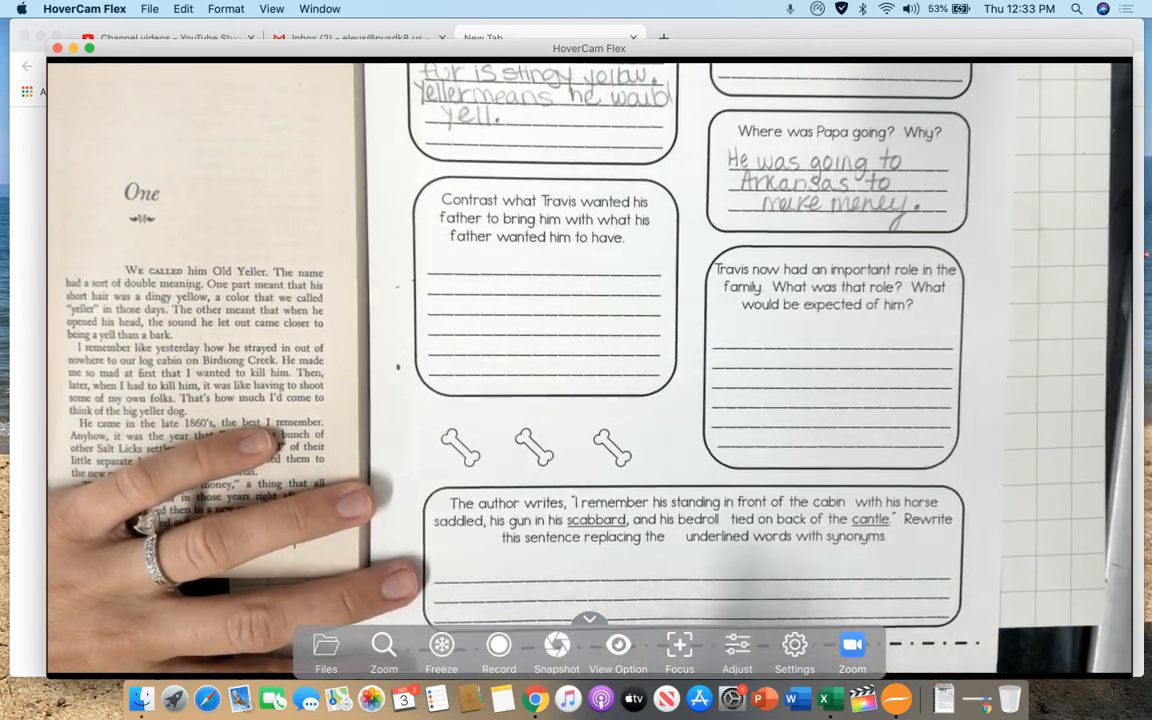